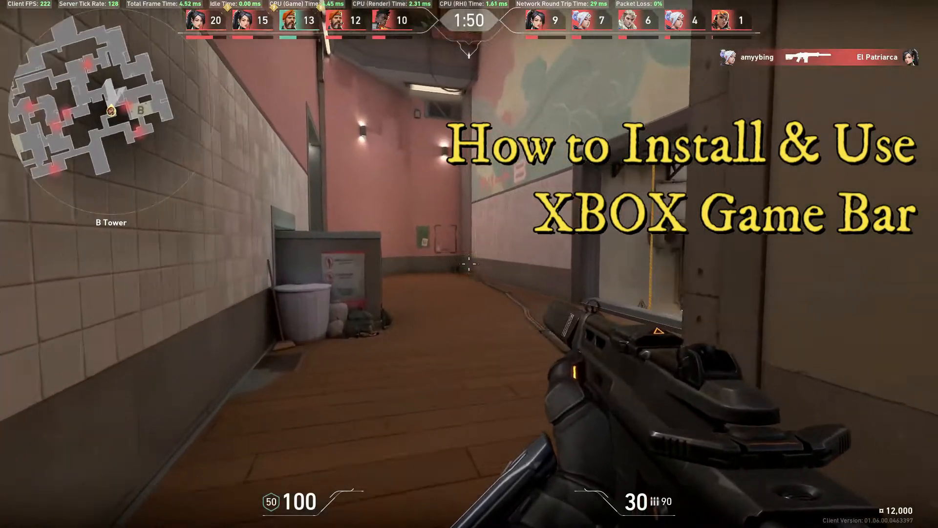
{"action": "mouse_move", "coordinate": [469, 262]}
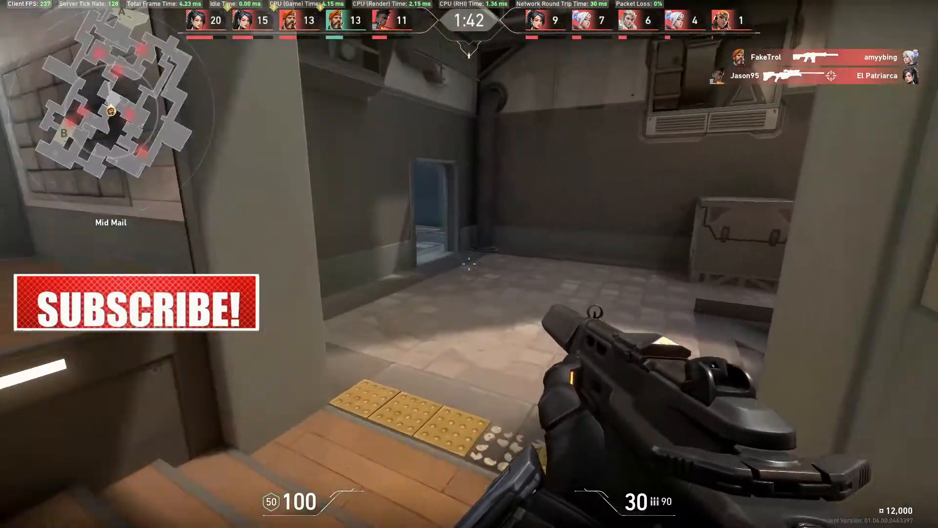
Launch Microsoft Store, search 'game bar' and open the Xbox Game Bar product page
{"action": "left_click", "coordinate": [468, 264]}
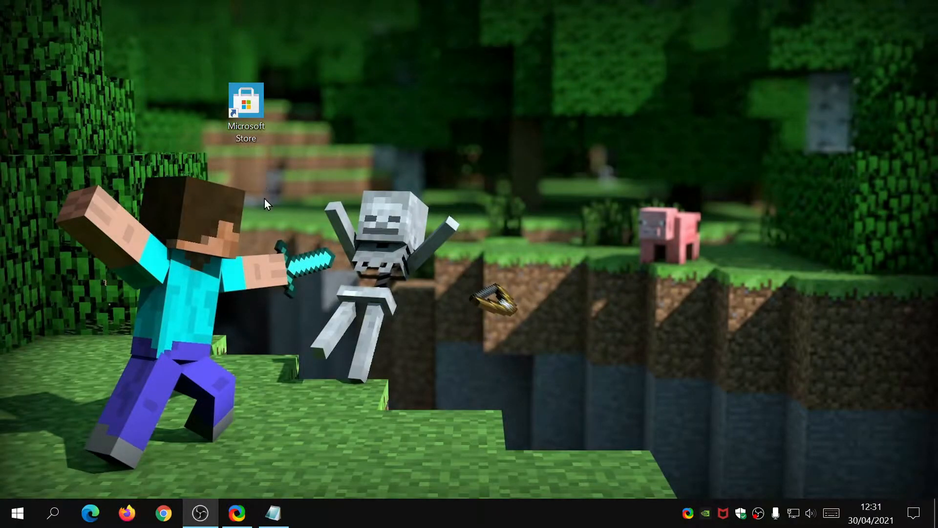
{"action": "double_click", "coordinate": [245, 108]}
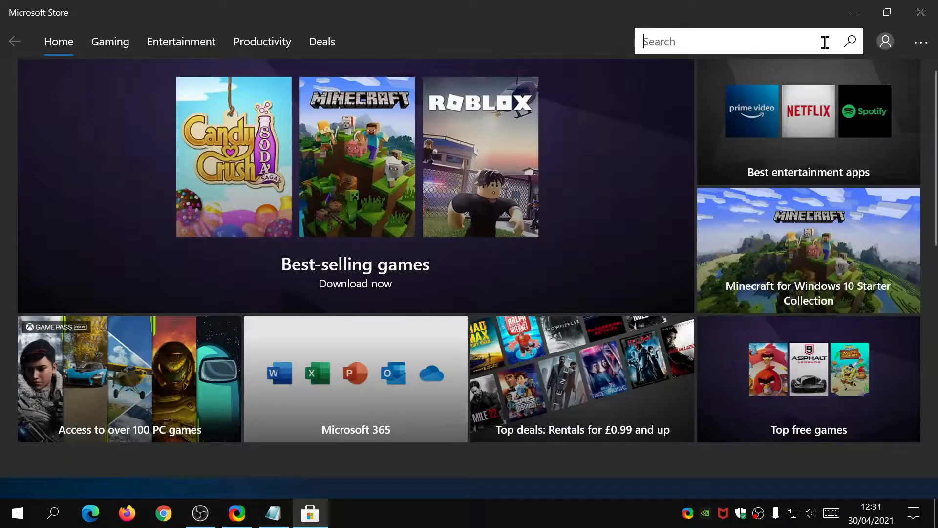
{"action": "type", "text": "game"}
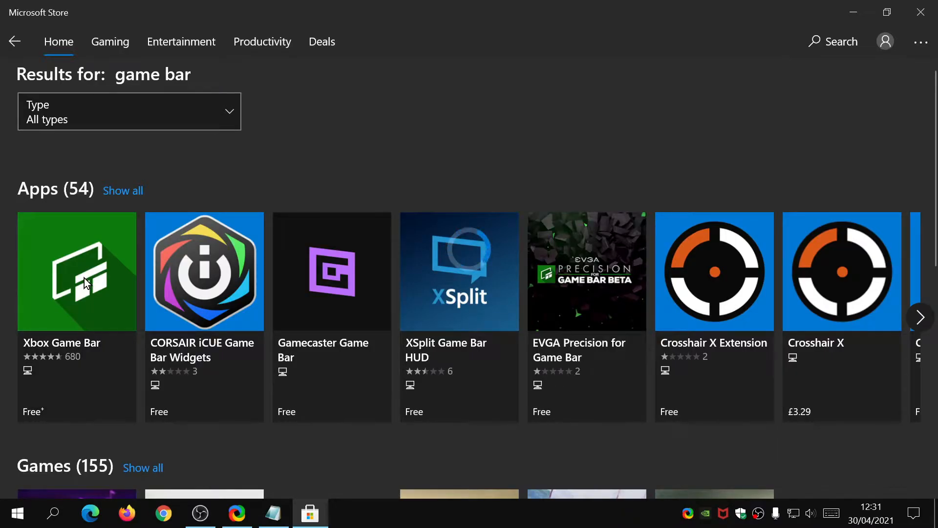
{"action": "left_click", "coordinate": [77, 271]}
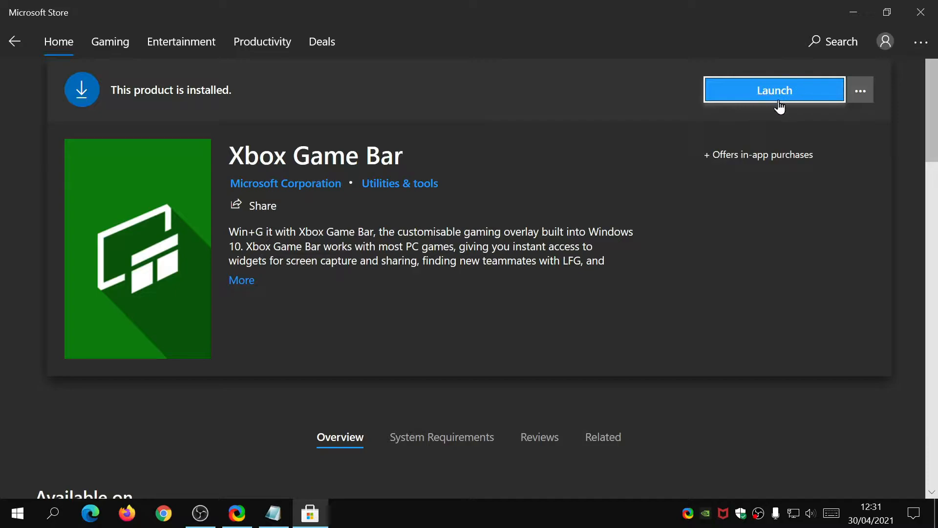
{"action": "mouse_move", "coordinate": [725, 96]}
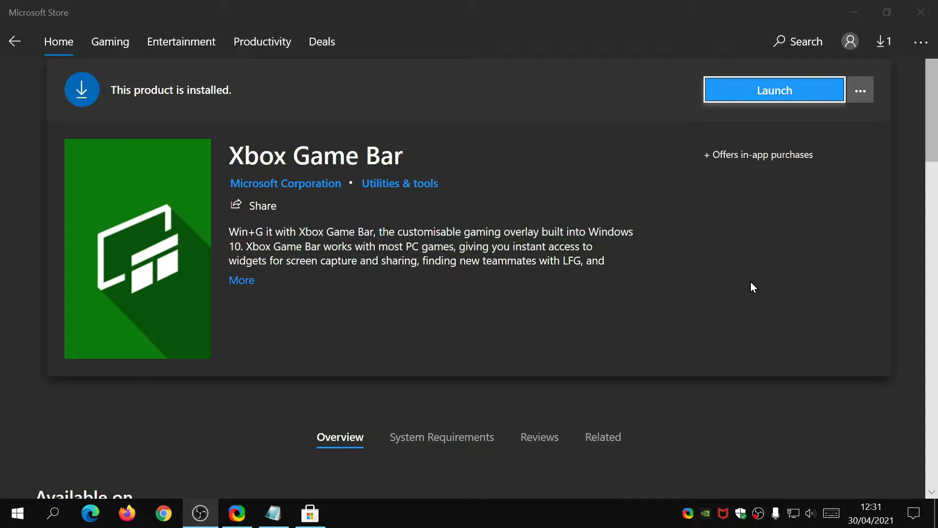
{"action": "mouse_move", "coordinate": [709, 249]}
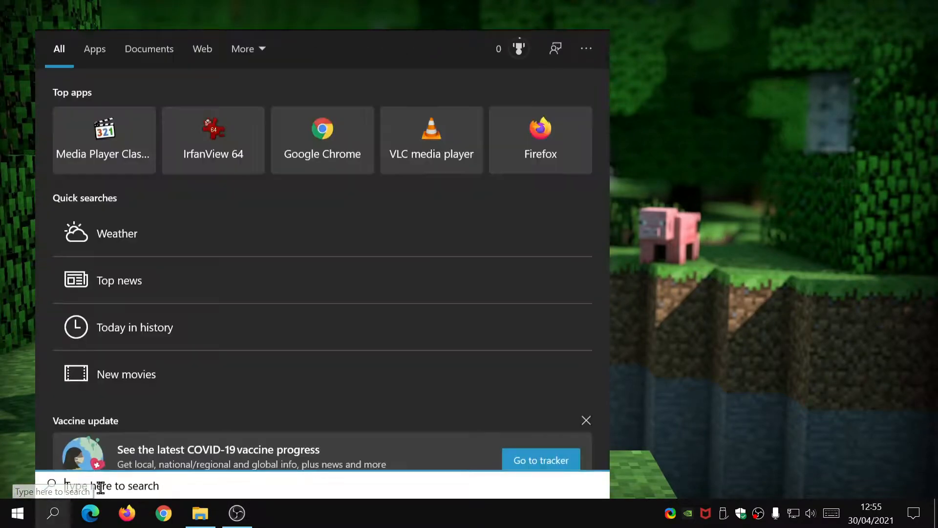
Launch the Settings app by searching 'settings' in Windows Search
{"action": "type", "text": "settings"}
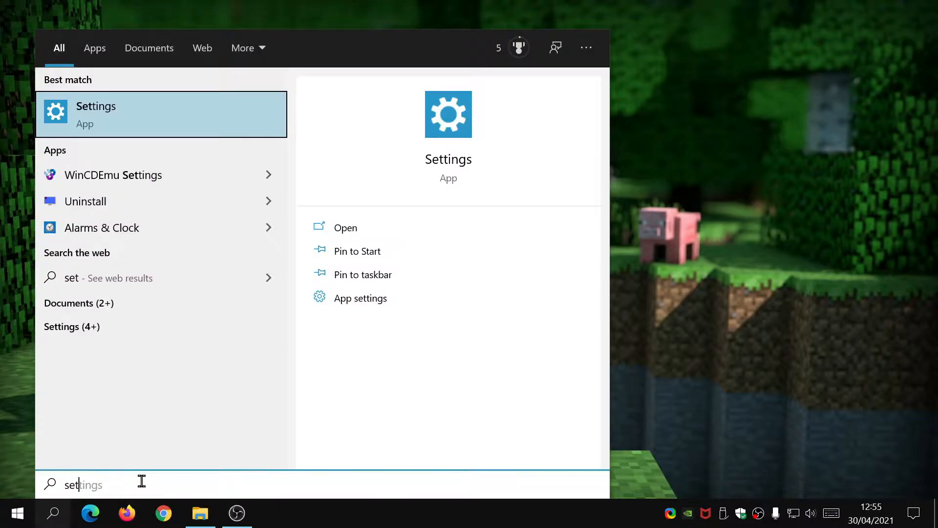
{"action": "left_click", "coordinate": [95, 113]}
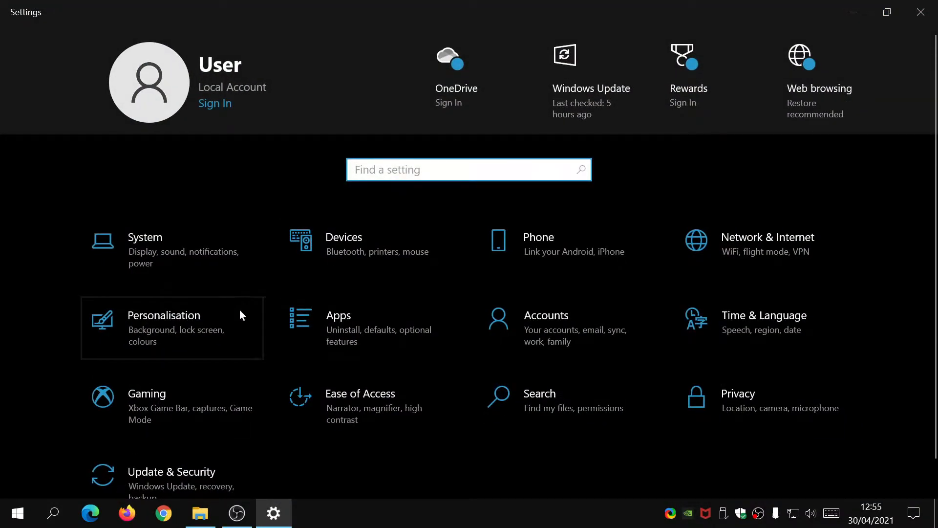
{"action": "mouse_move", "coordinate": [225, 369]}
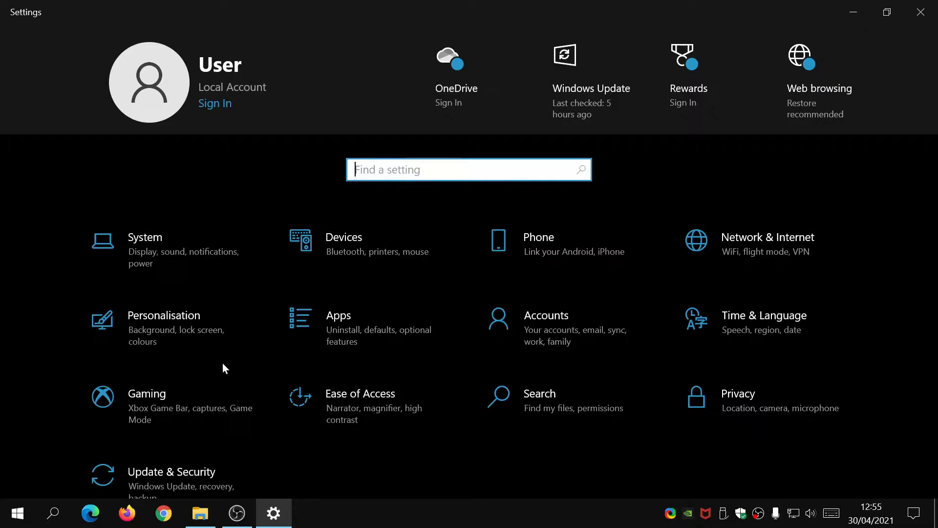
{"action": "mouse_move", "coordinate": [185, 416]}
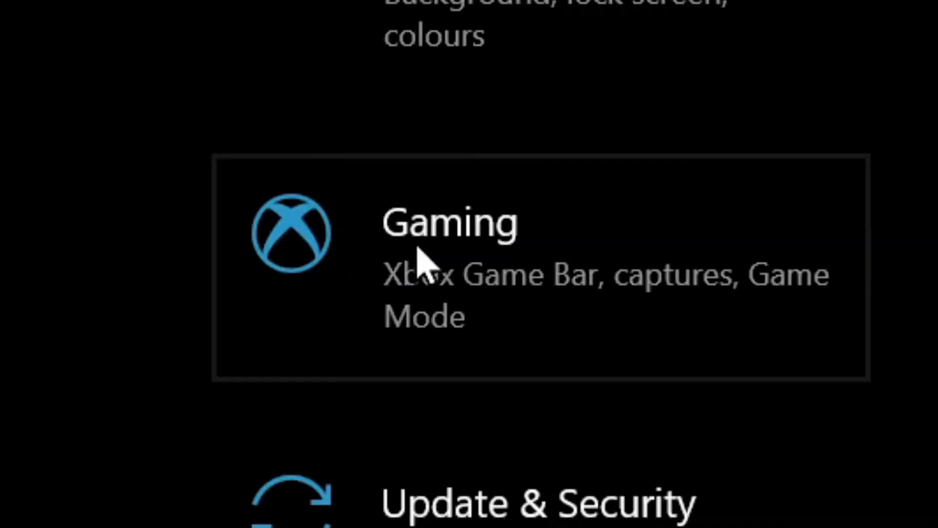
{"action": "mouse_move", "coordinate": [431, 299]}
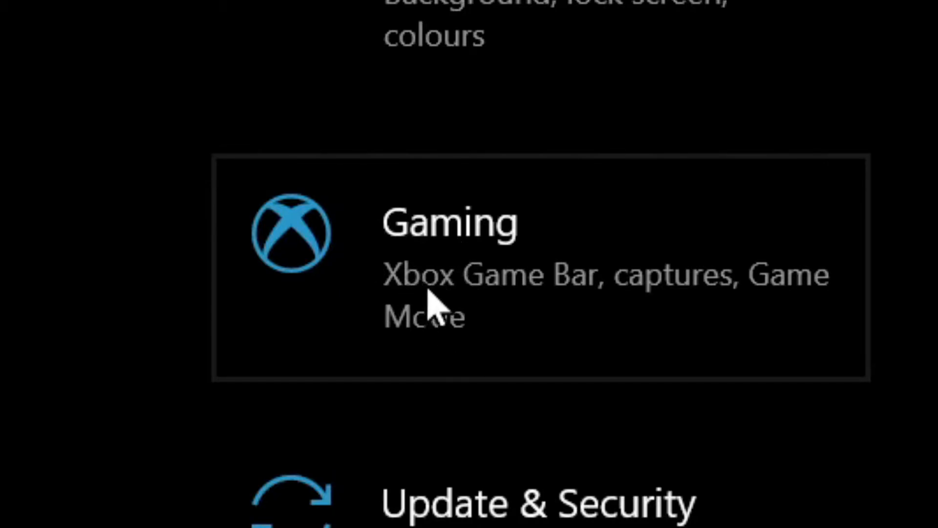
Go to Gaming > Captures to see where clips are saved
{"action": "left_click", "coordinate": [448, 234]}
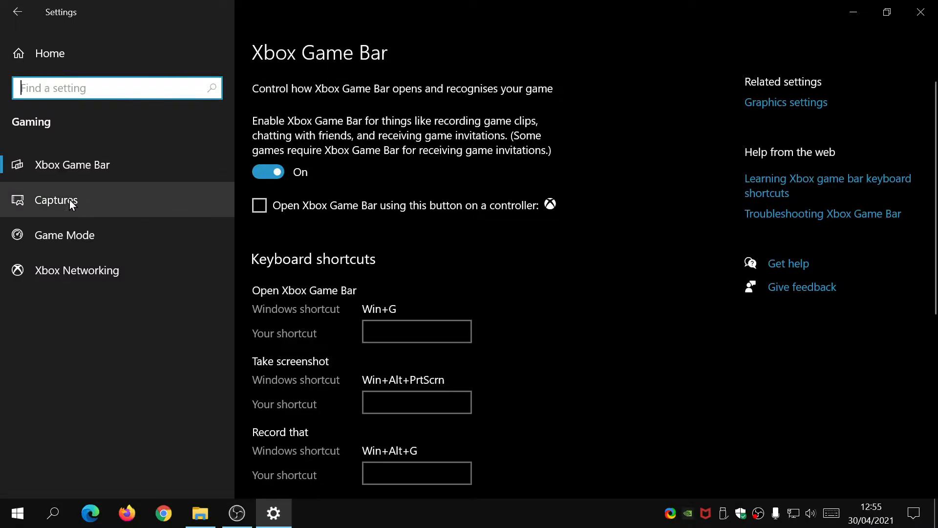
{"action": "left_click", "coordinate": [55, 199]}
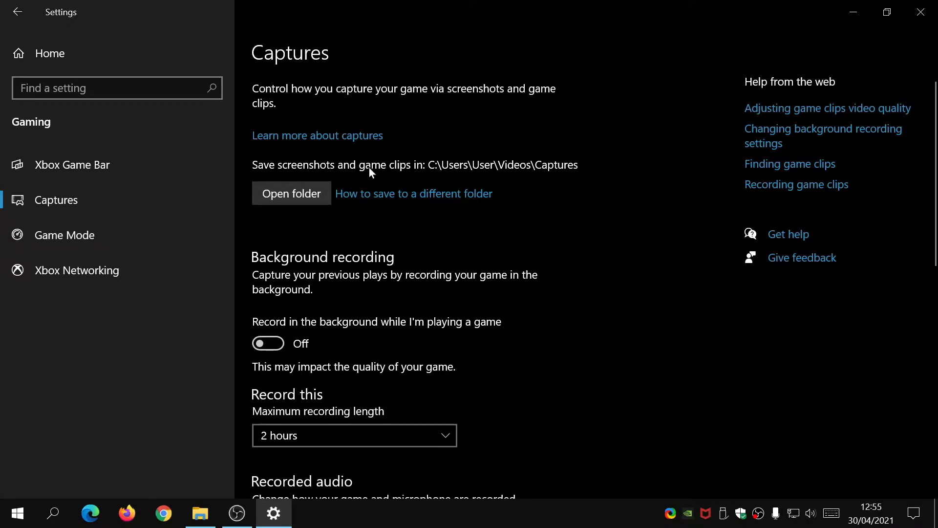
{"action": "mouse_move", "coordinate": [502, 171]}
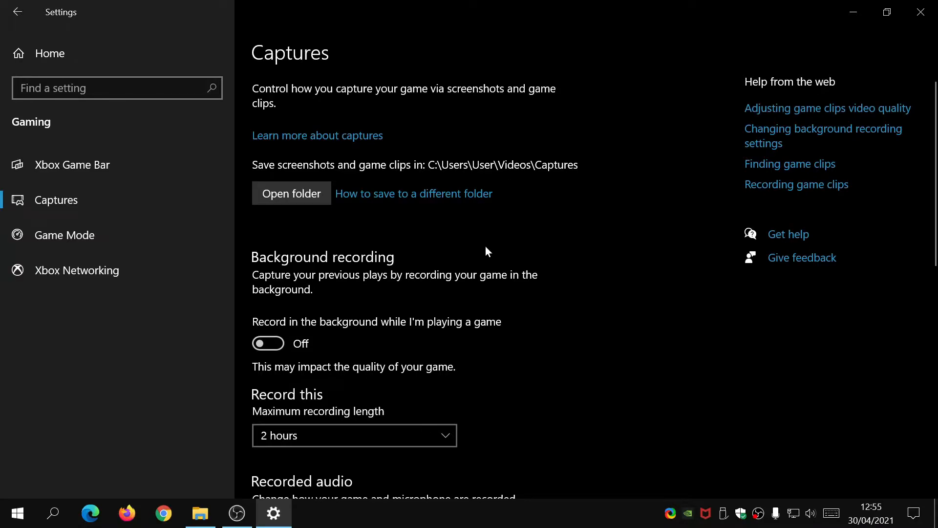
Keep the maximum recording length at 2 hours and raise audio quality to 192 kbps
{"action": "scroll", "scroll_direction": "down", "scroll_amount": 3}
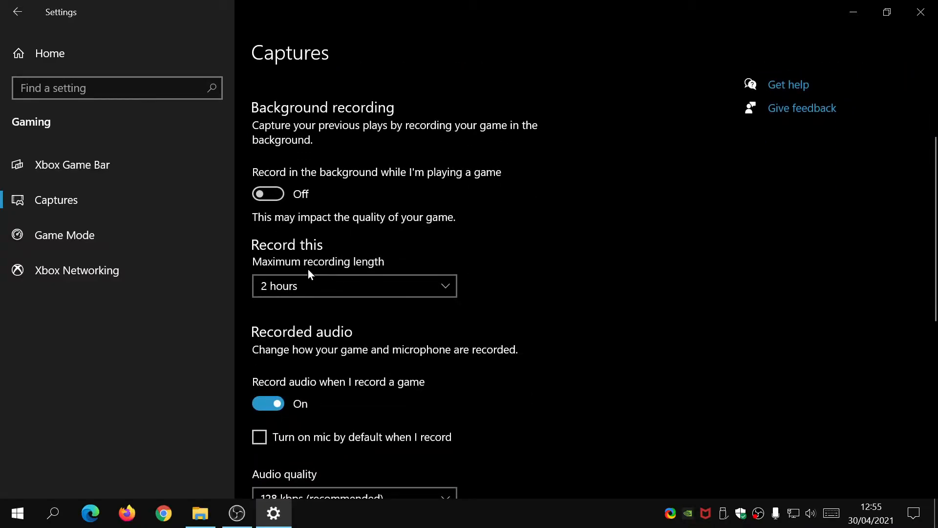
{"action": "left_click", "coordinate": [353, 285]}
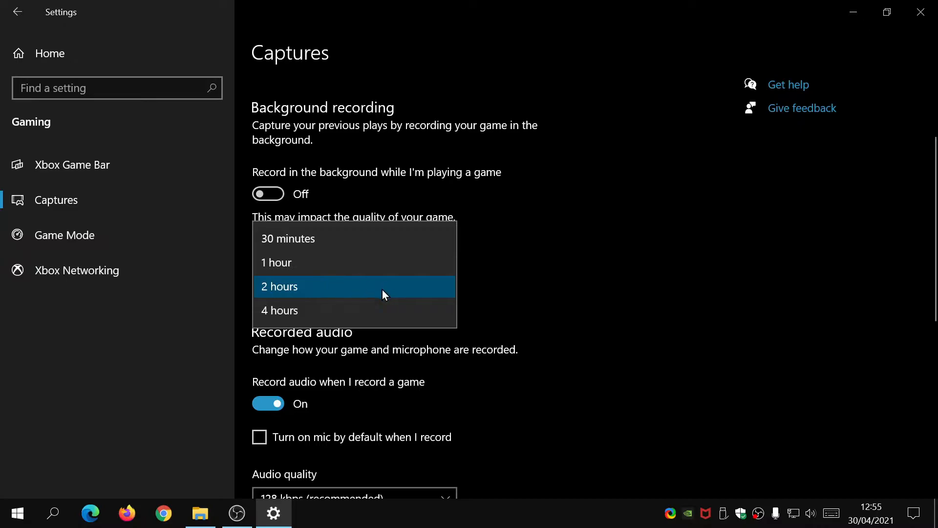
{"action": "mouse_move", "coordinate": [465, 310]}
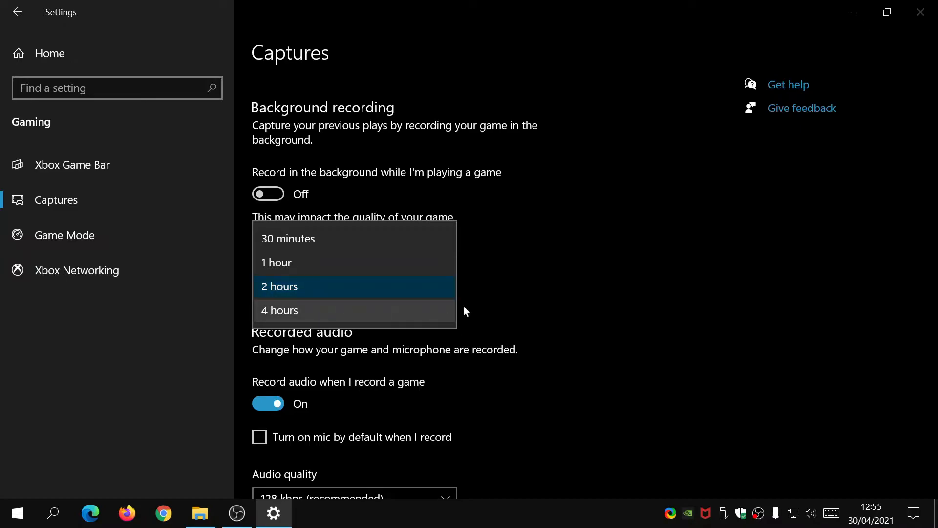
{"action": "left_click", "coordinate": [278, 286]}
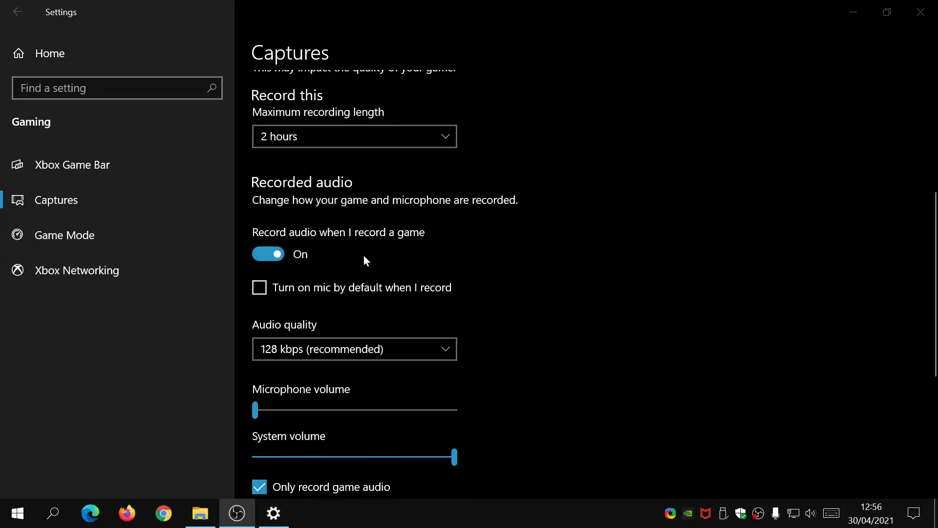
{"action": "mouse_move", "coordinate": [383, 289]}
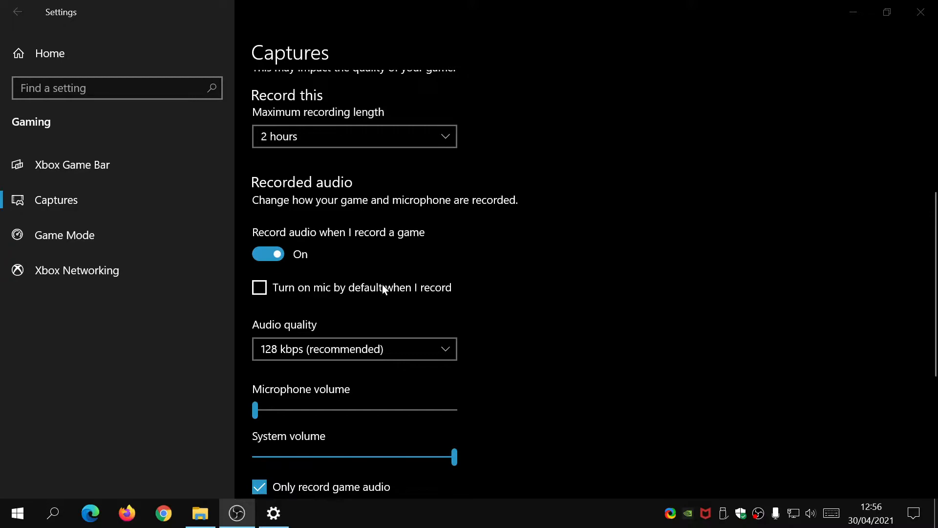
{"action": "mouse_move", "coordinate": [422, 293]}
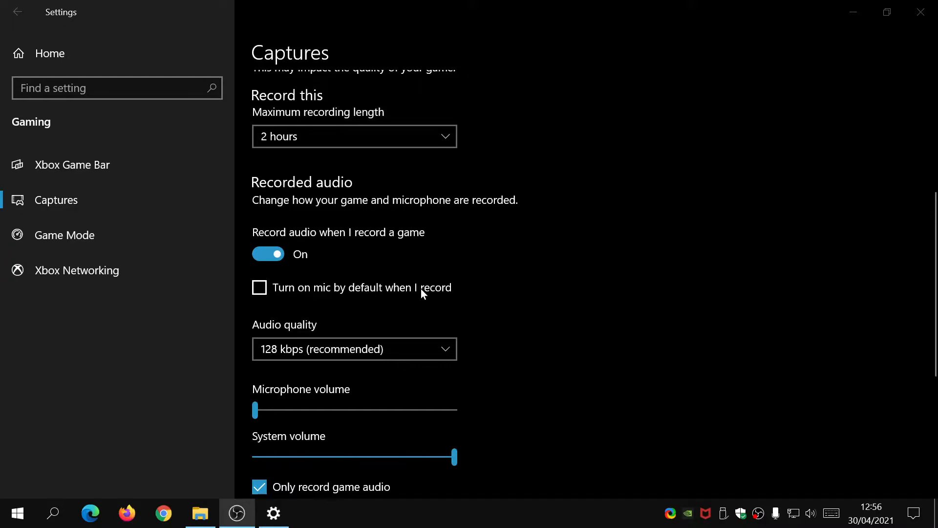
{"action": "mouse_move", "coordinate": [421, 296]}
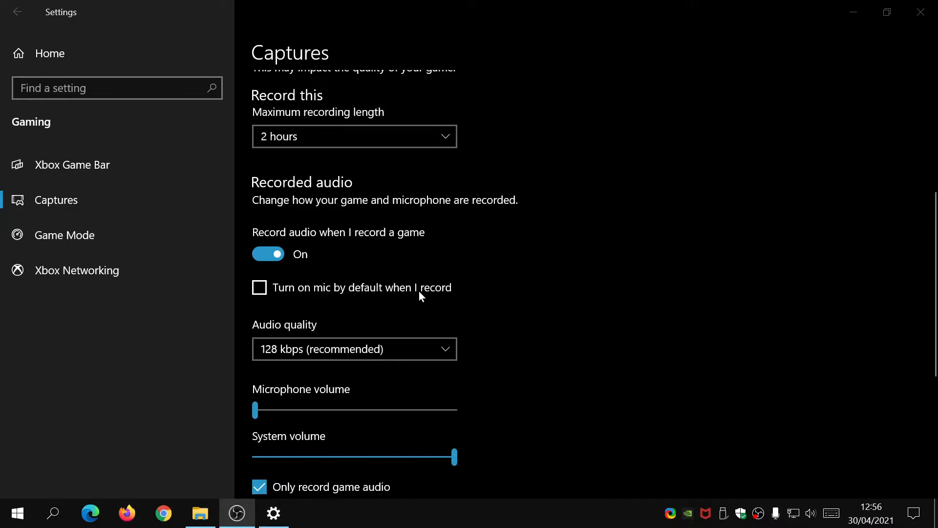
{"action": "left_click", "coordinate": [354, 348]}
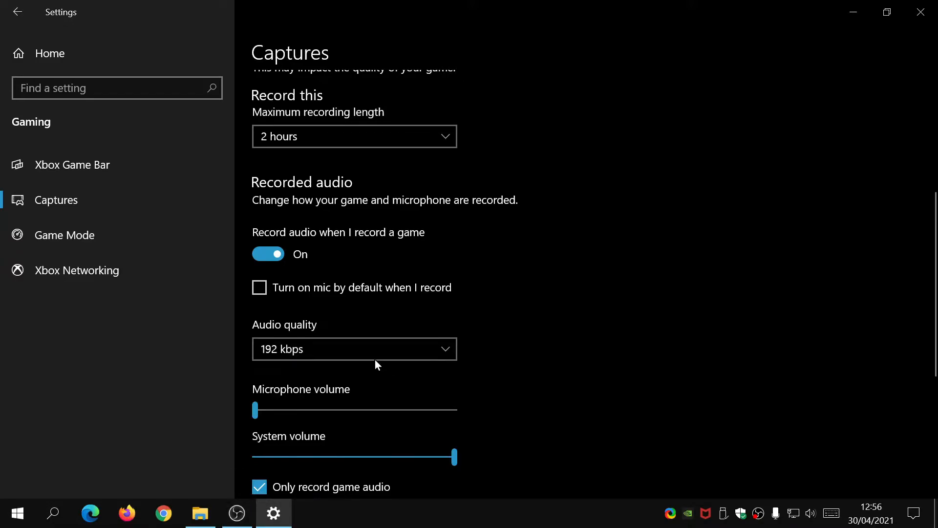
Try 30 fps, then set the recording frame rate to 60 fps with High video quality
{"action": "scroll", "scroll_direction": "down", "scroll_amount": 3}
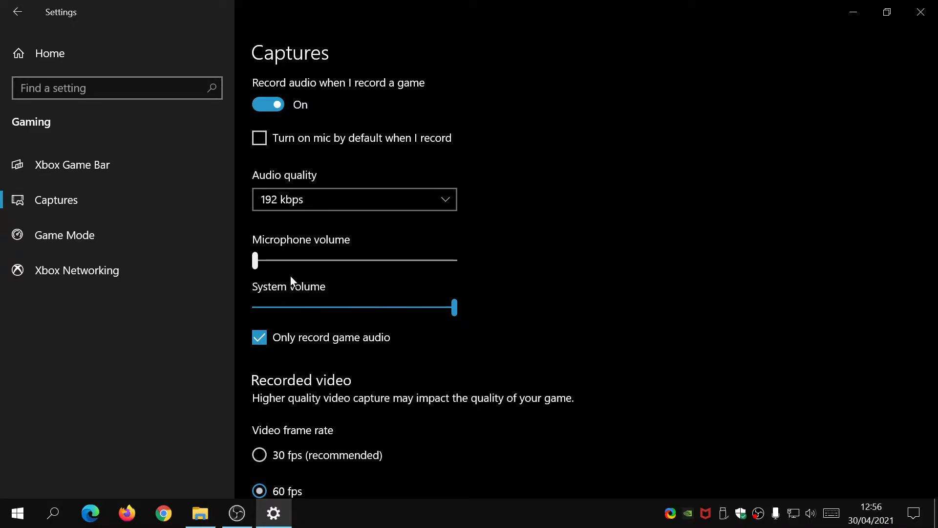
{"action": "scroll", "scroll_direction": "down", "scroll_amount": 3}
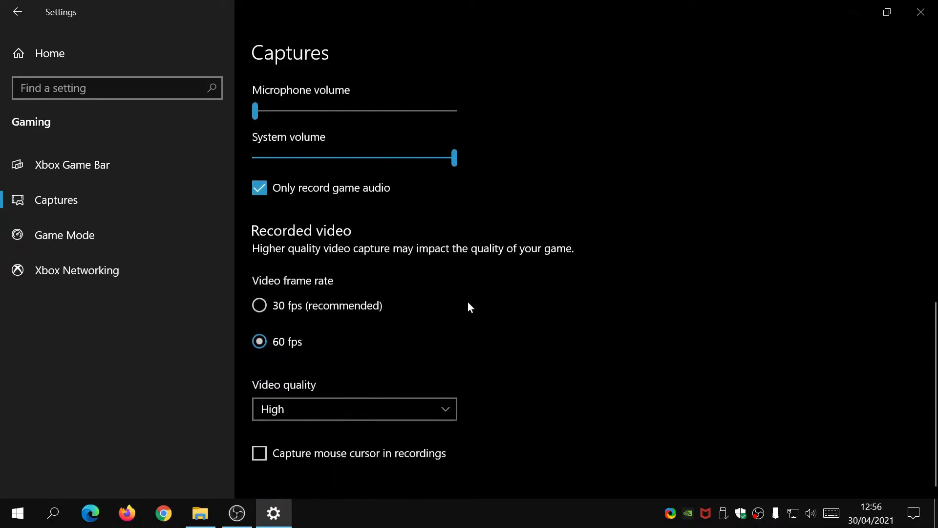
{"action": "mouse_move", "coordinate": [369, 265]}
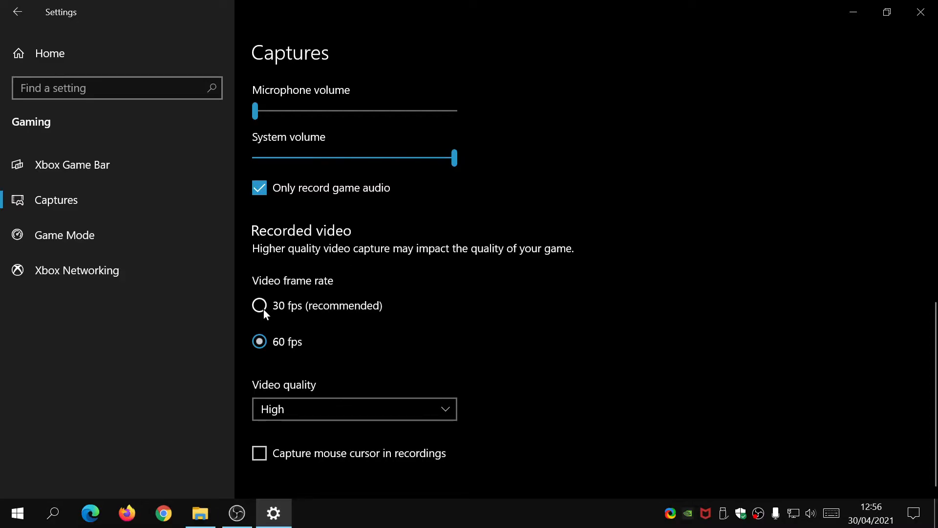
{"action": "left_click", "coordinate": [259, 305]}
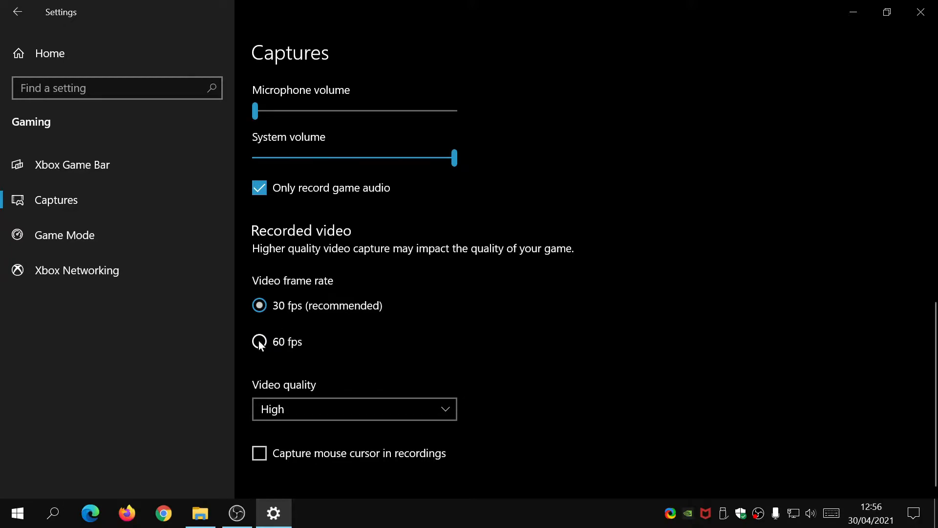
{"action": "left_click", "coordinate": [259, 341]}
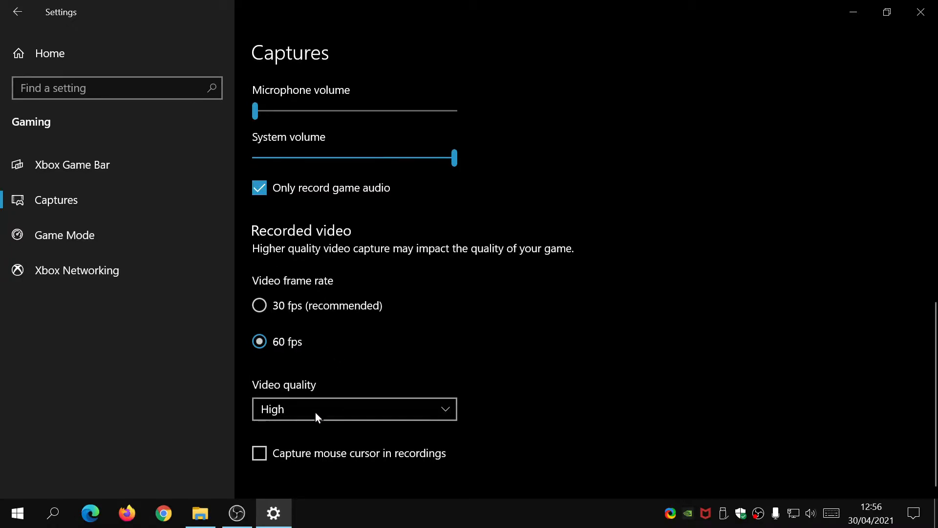
{"action": "left_click", "coordinate": [354, 408]}
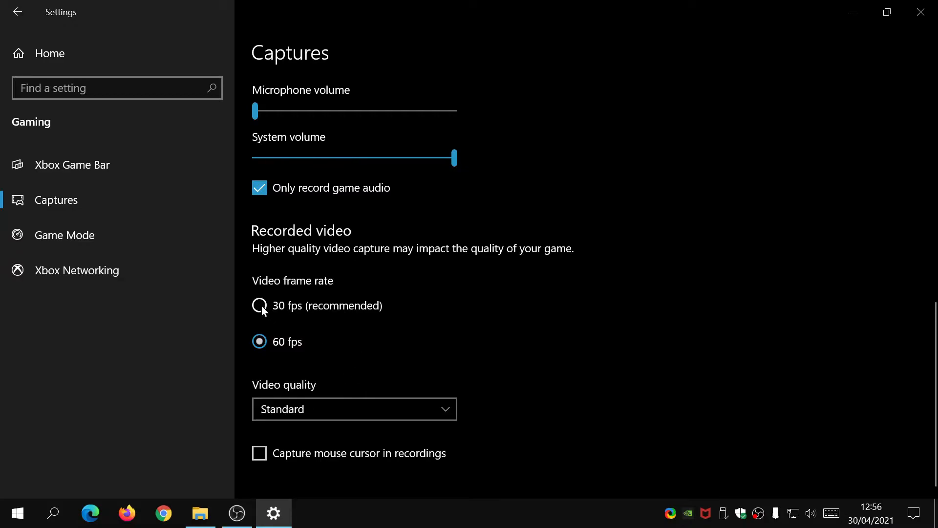
{"action": "left_click", "coordinate": [259, 304]}
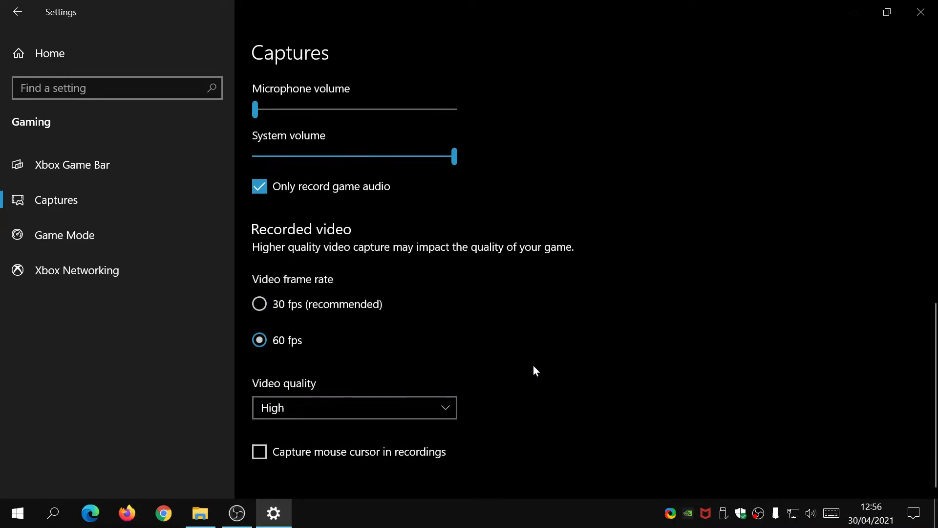
{"action": "mouse_move", "coordinate": [657, 248]}
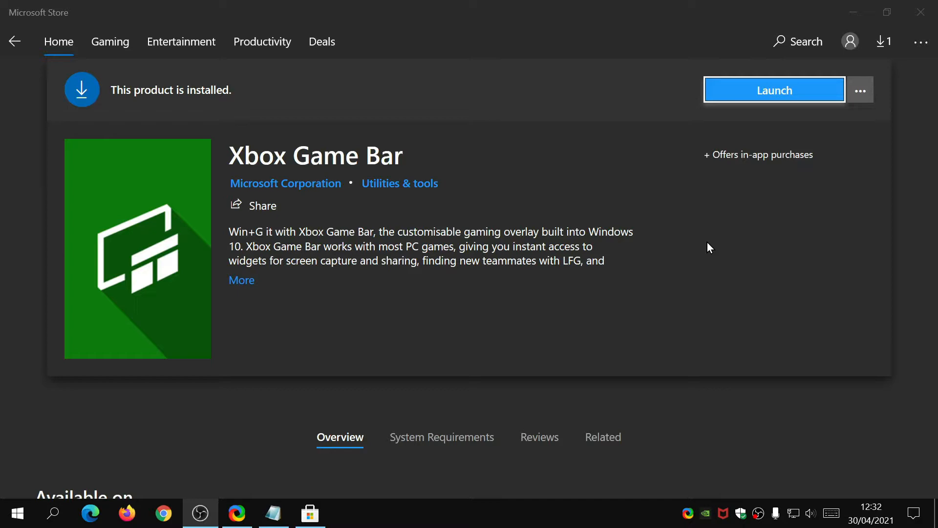
Launch the installed Xbox Game Bar from its Microsoft Store page
{"action": "left_click", "coordinate": [774, 90]}
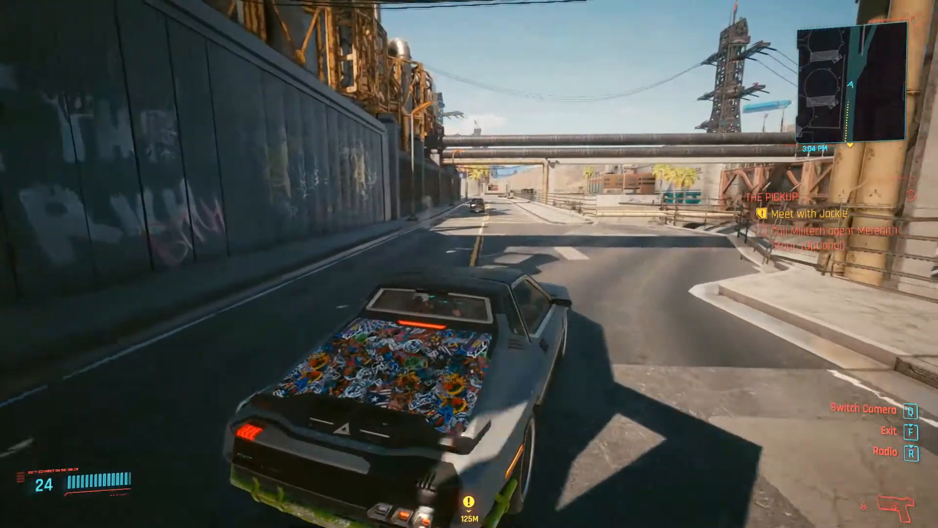
Drive the car forward in Cyberpunk 2077, then bring up the Game Bar overlay with Win+G
{"action": "key", "text": "w"}
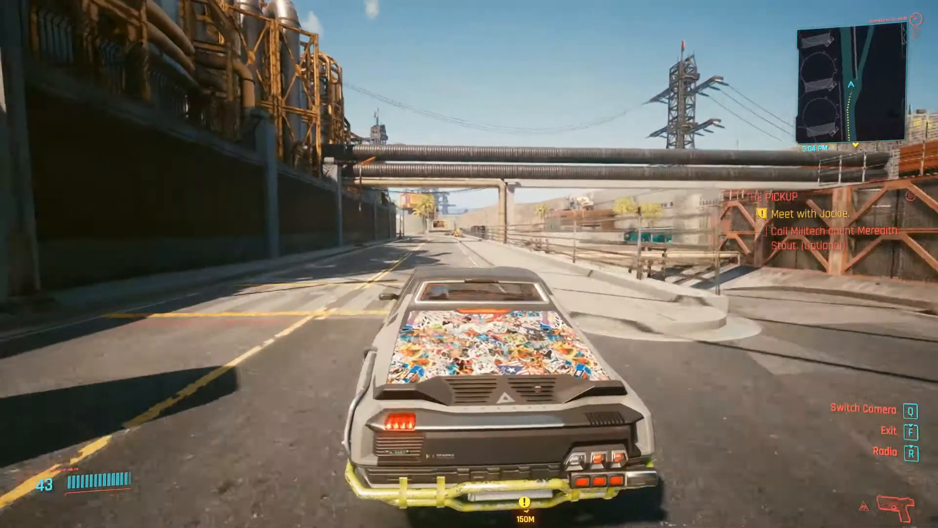
{"action": "key", "text": "w"}
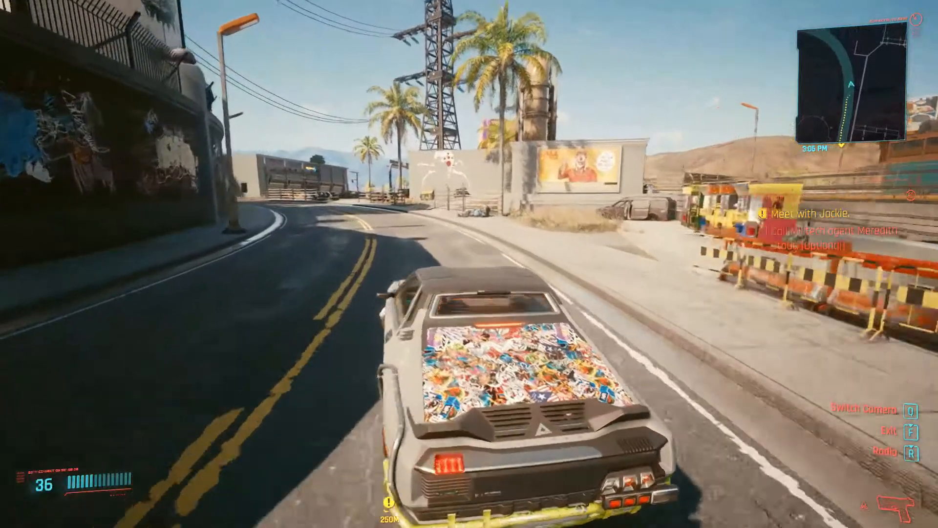
{"action": "key", "text": "win+g"}
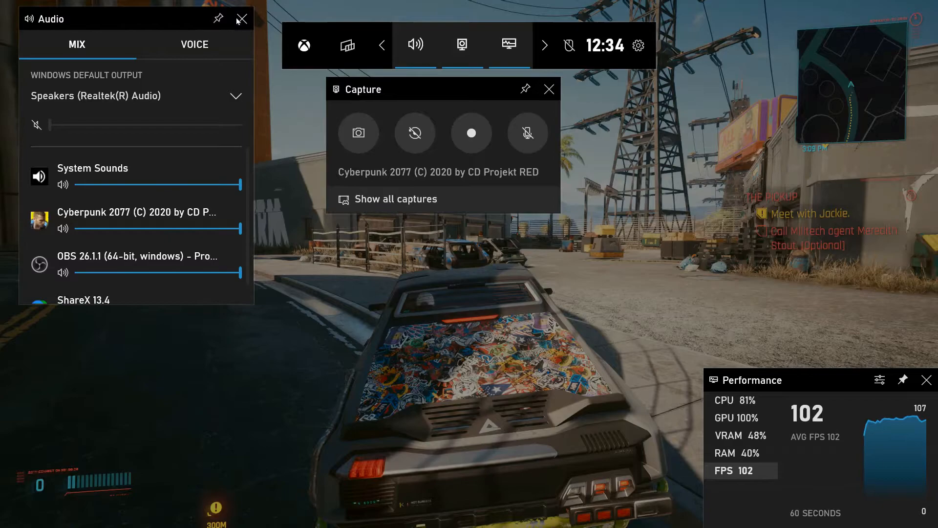
{"action": "left_click", "coordinate": [508, 45]}
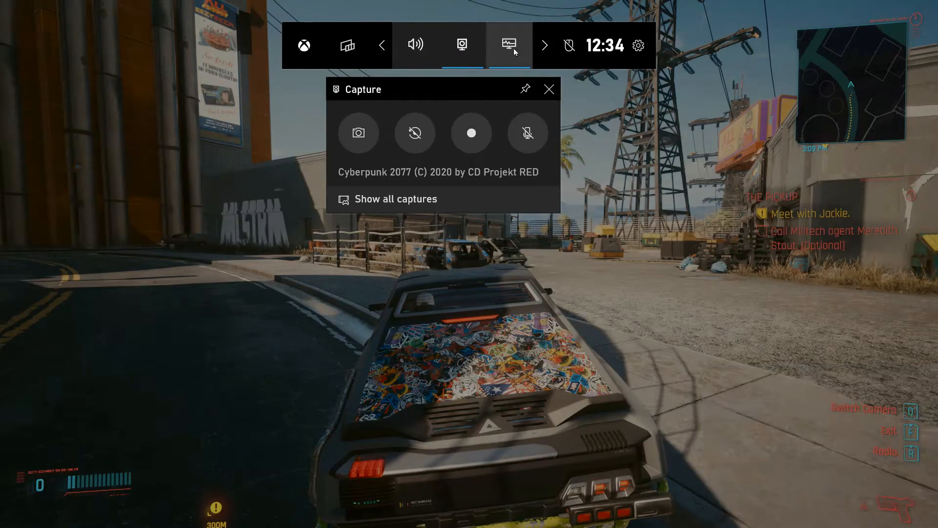
{"action": "mouse_move", "coordinate": [415, 44]}
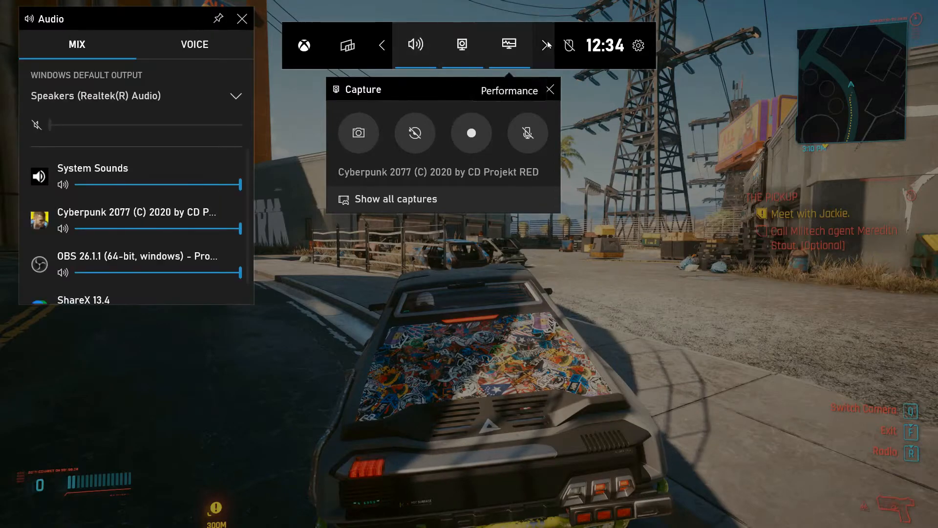
{"action": "left_click", "coordinate": [461, 45]}
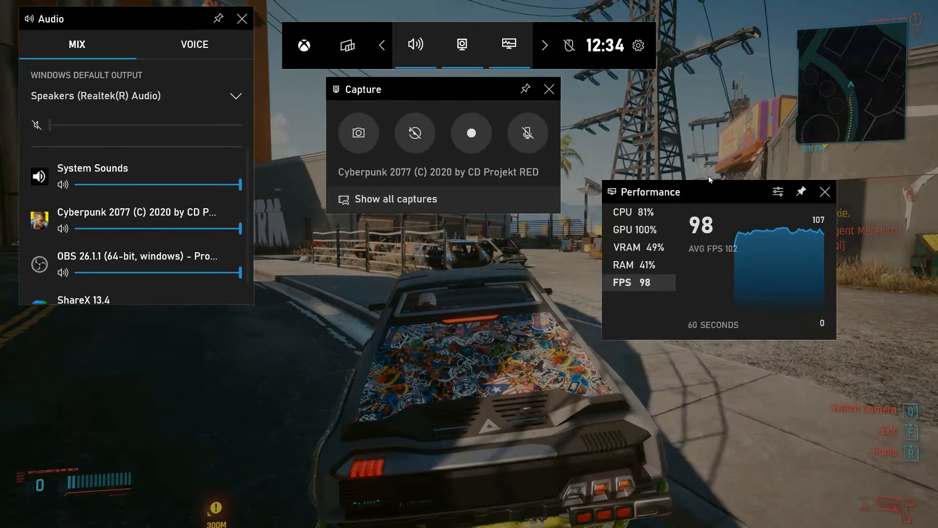
{"action": "left_click_drag", "start_coordinate": [658, 191], "coordinate": [724, 380]}
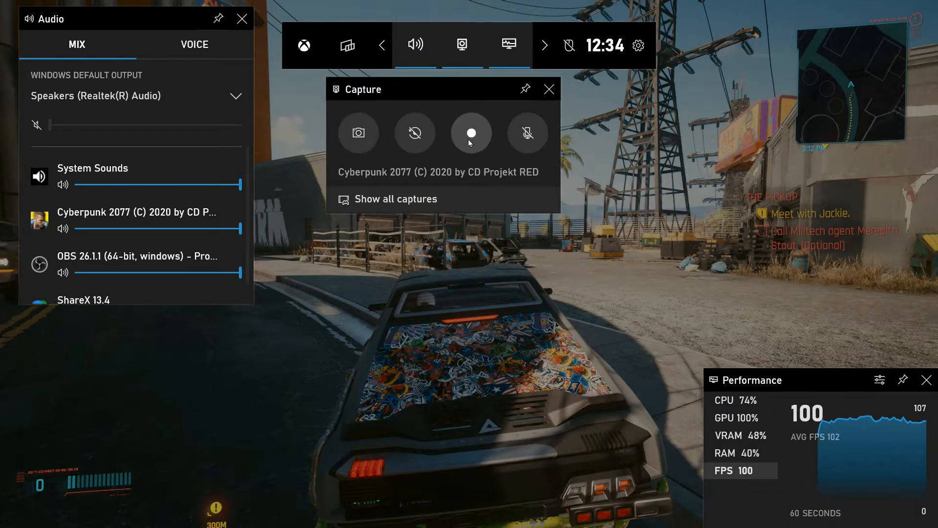
{"action": "mouse_move", "coordinate": [471, 132]}
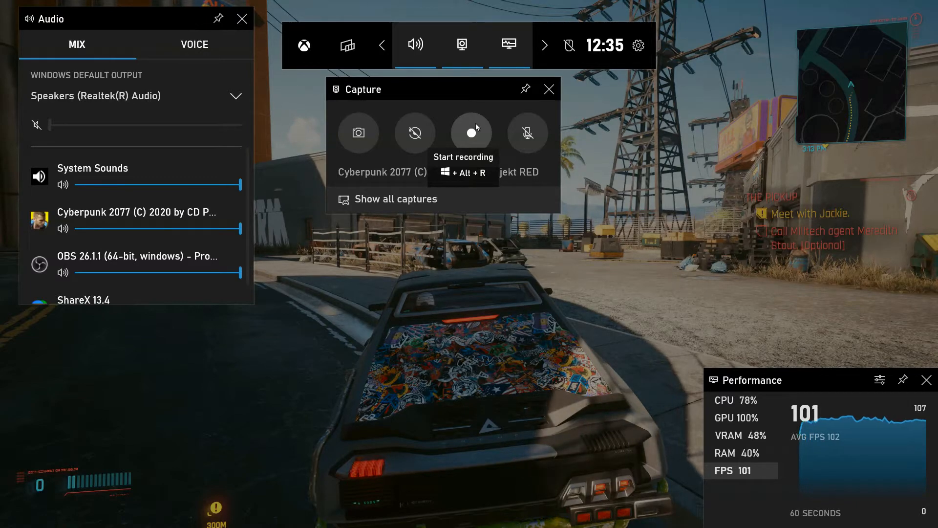
{"action": "mouse_move", "coordinate": [526, 131]}
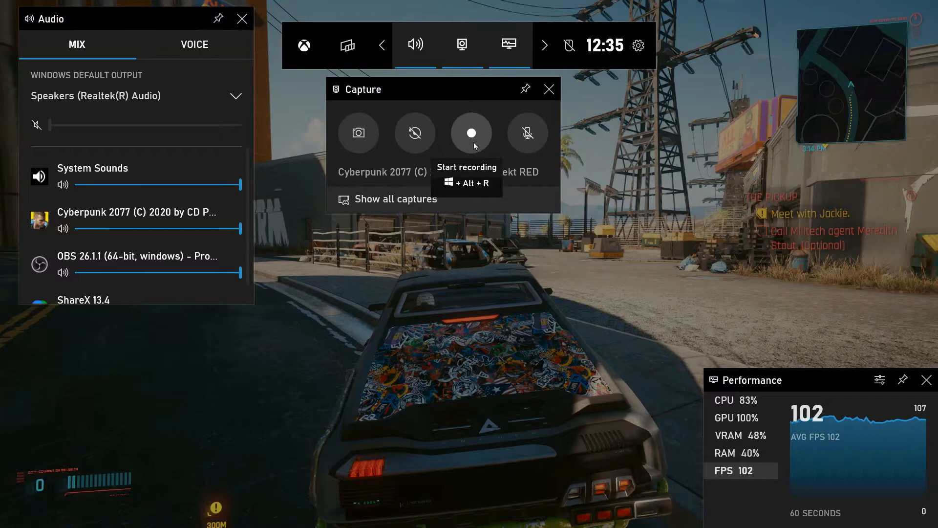
Start recording from the Capture widget and dismiss the overlay to keep driving
{"action": "left_click", "coordinate": [471, 133]}
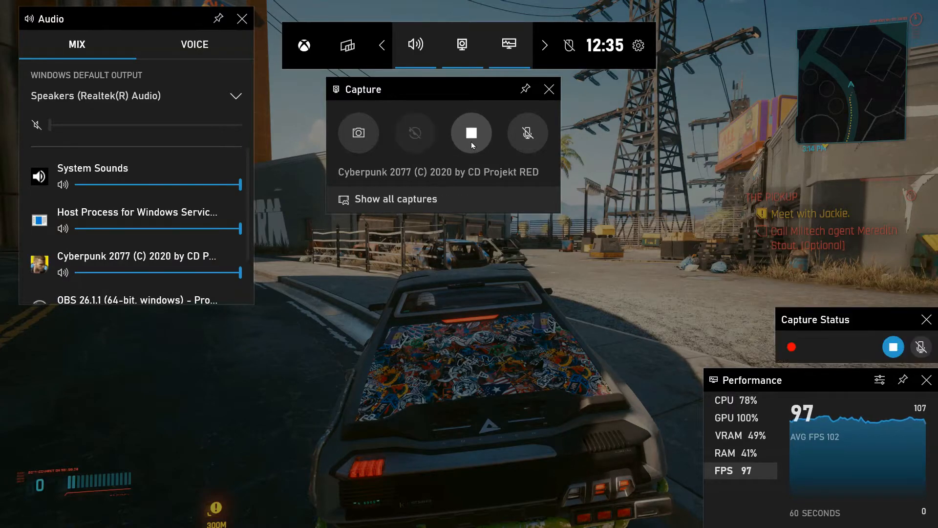
{"action": "left_click", "coordinate": [471, 132]}
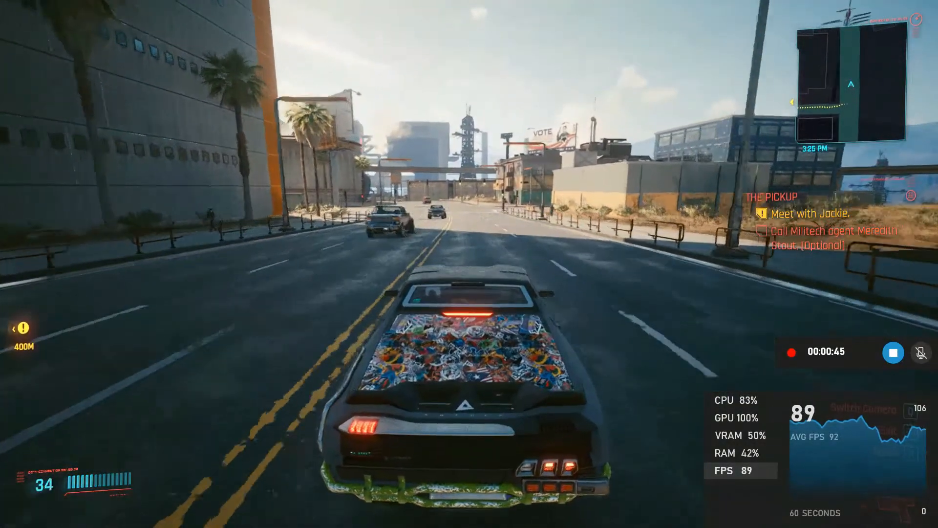
Reopen the overlay, stop the recording and show all saved captures
{"action": "key", "text": "Win+g"}
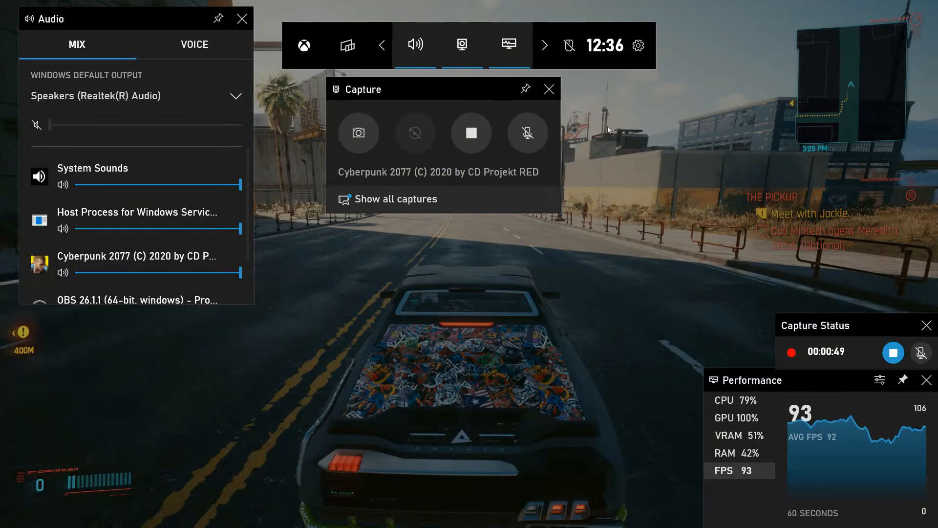
{"action": "mouse_move", "coordinate": [654, 266]}
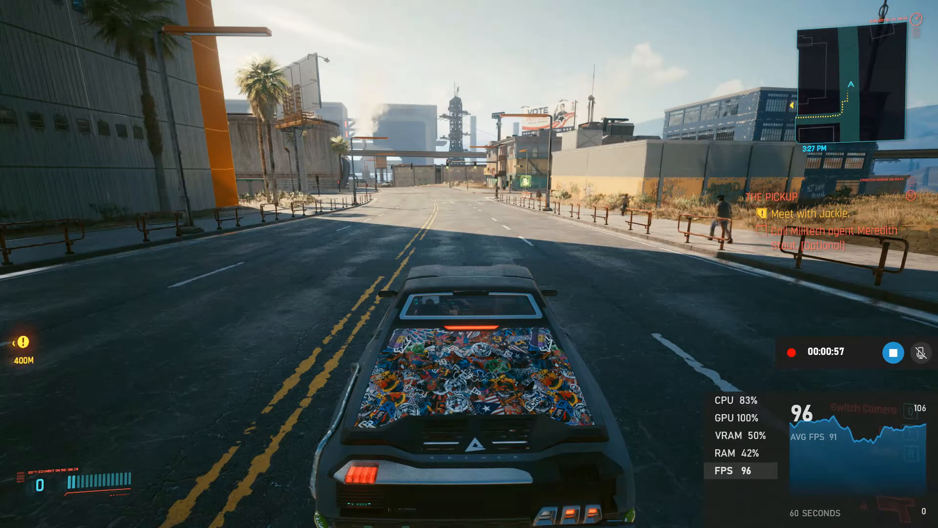
{"action": "key", "text": "Win+g"}
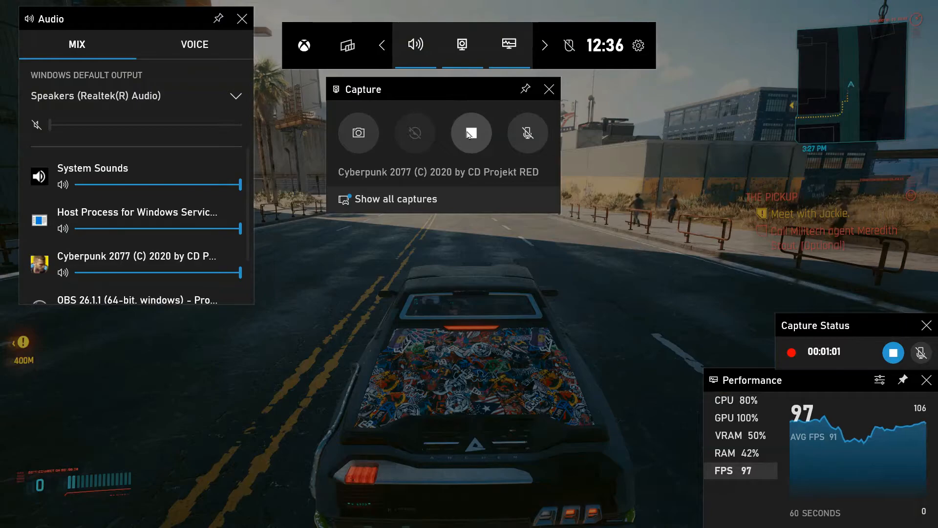
{"action": "left_click", "coordinate": [471, 133]}
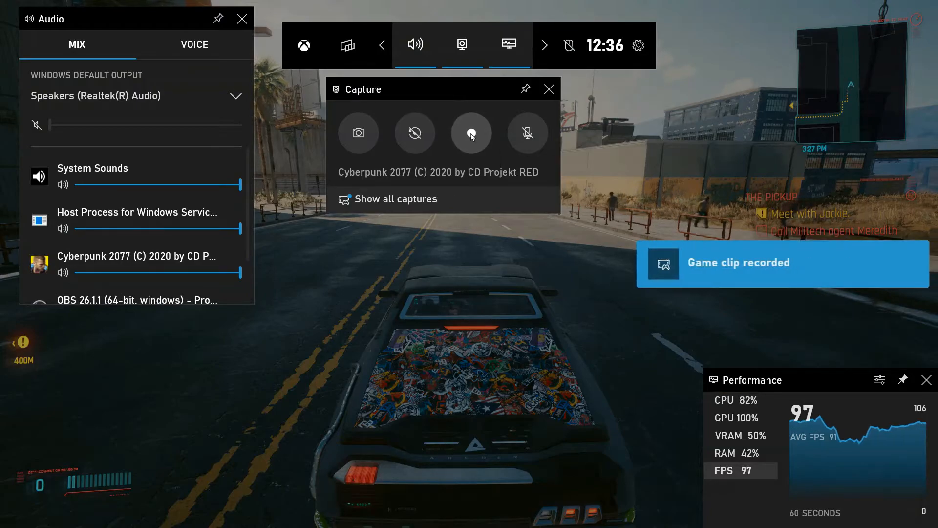
{"action": "left_click", "coordinate": [471, 131]}
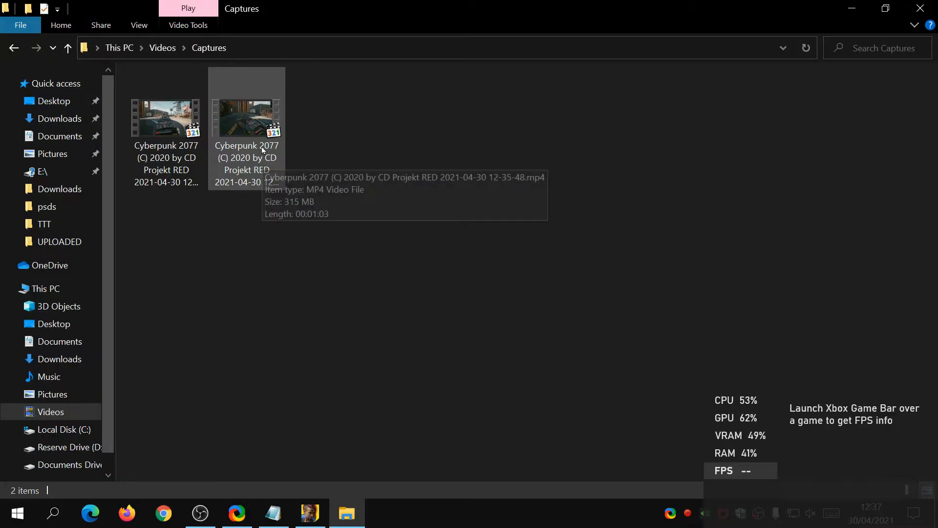
{"action": "mouse_move", "coordinate": [275, 113]}
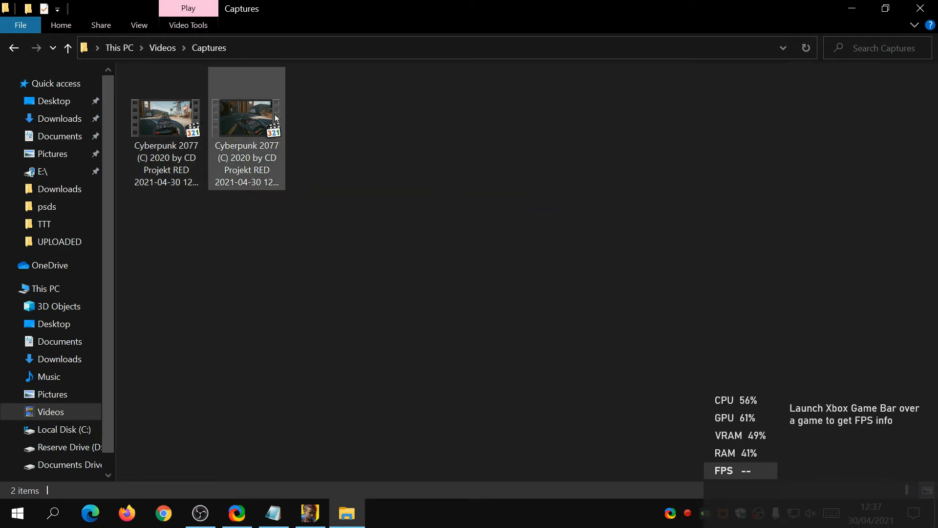
Clear the selection of the new Cyberpunk 2077 MP4 clip in Videos > Captures
{"action": "left_click", "coordinate": [475, 190]}
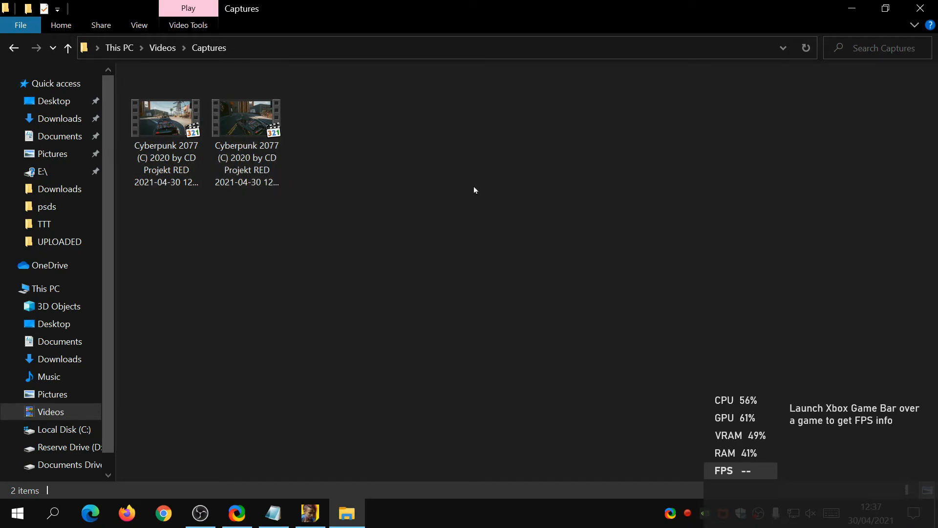